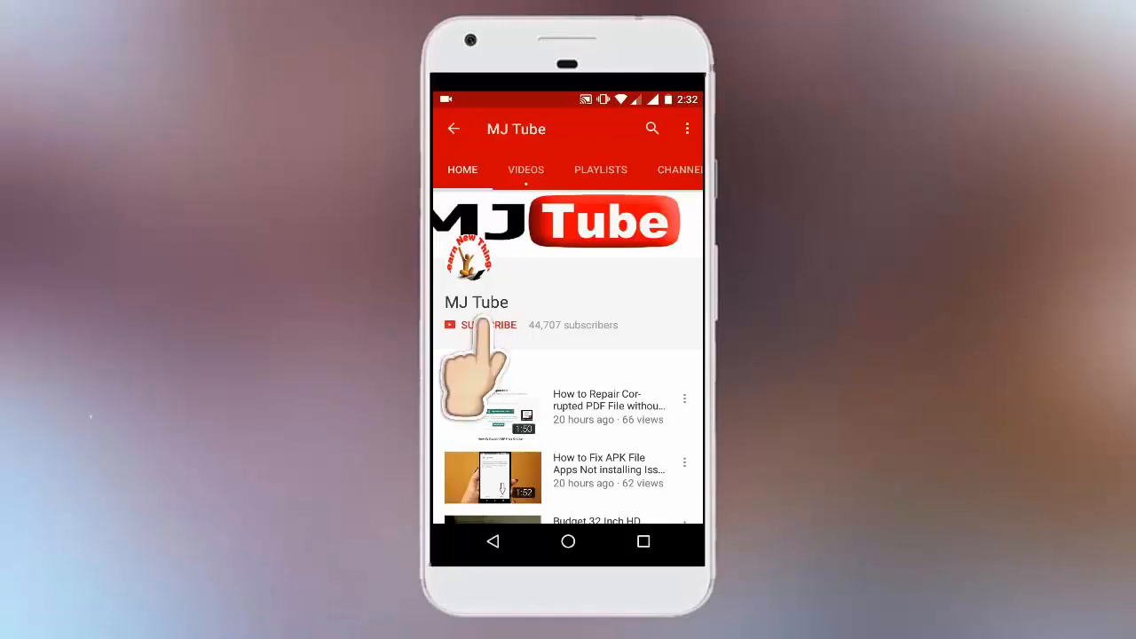
Step: Open the screenshot image file from the desktop
left_click(479, 325)
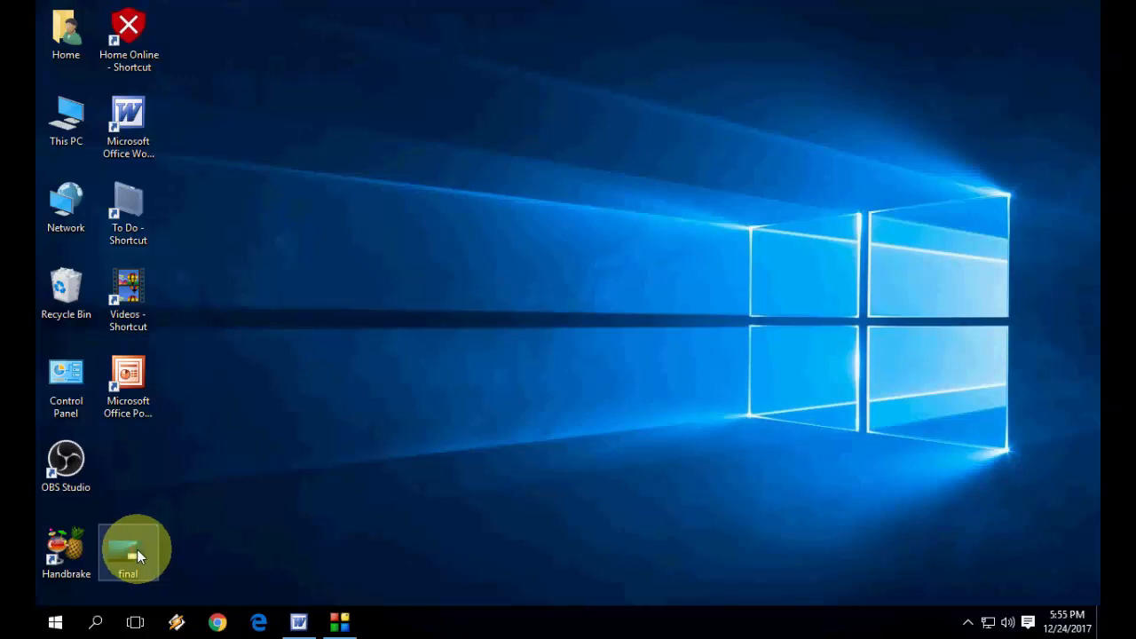
mouse_move(115, 555)
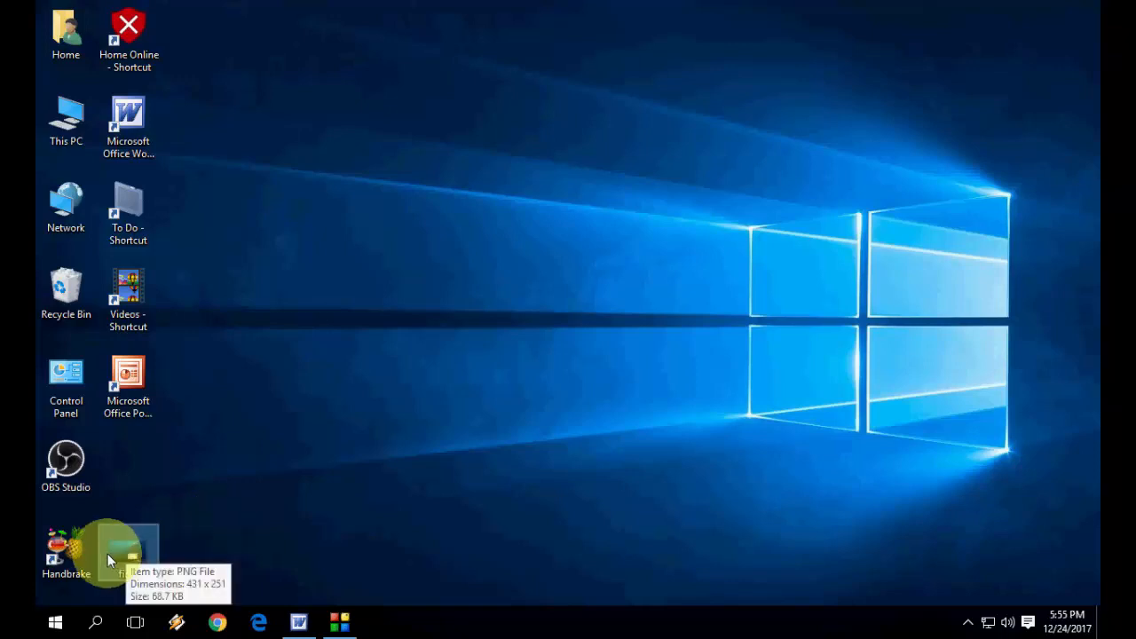
double_click(107, 546)
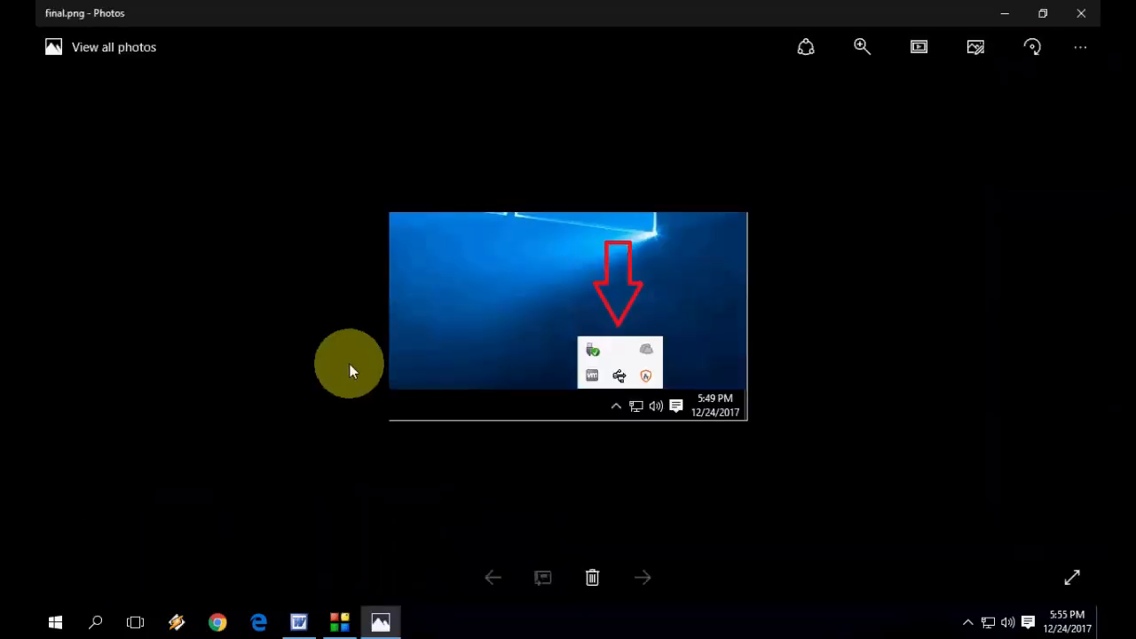
mouse_move(596, 355)
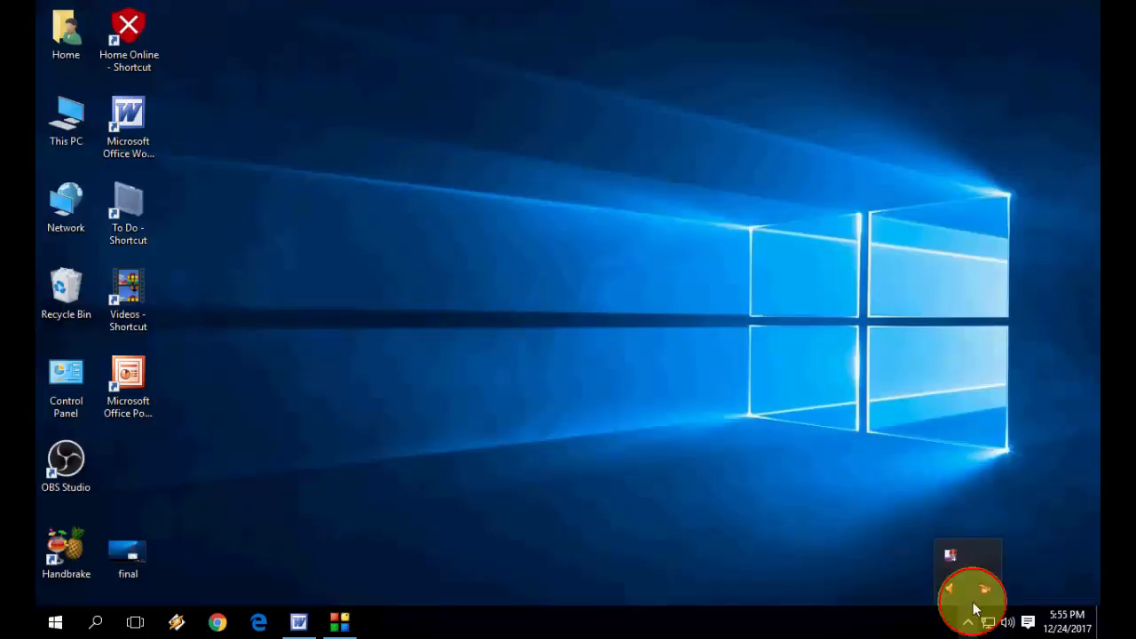
right_click(817, 435)
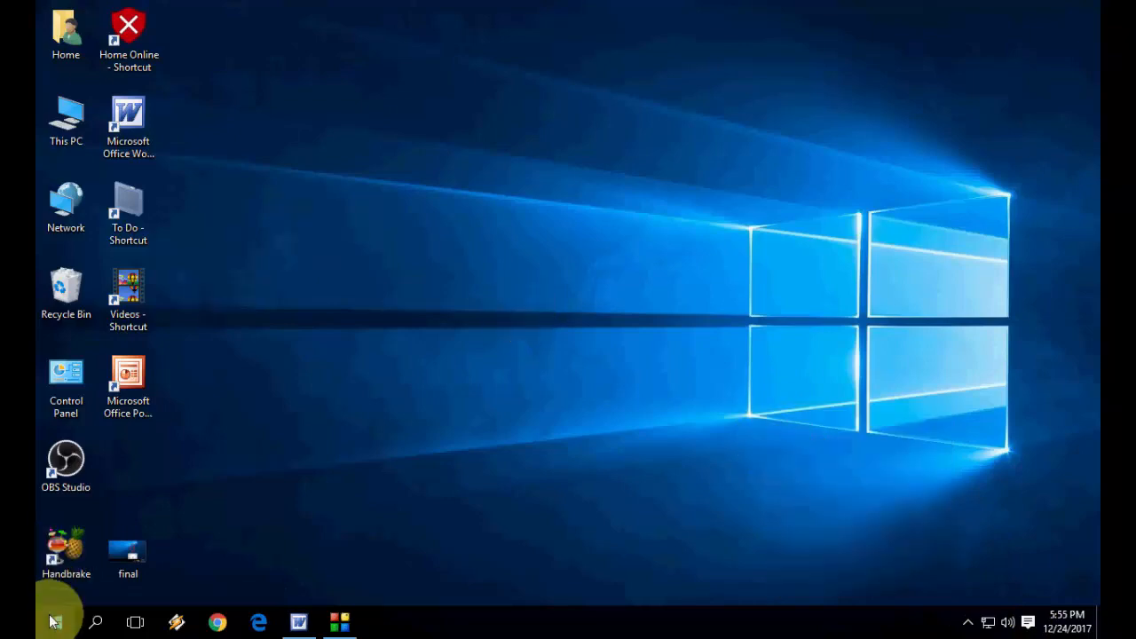
Step: Switch 'Always show all icons in the notification area' off under Notifications & actions, then close Settings
left_click(54, 620)
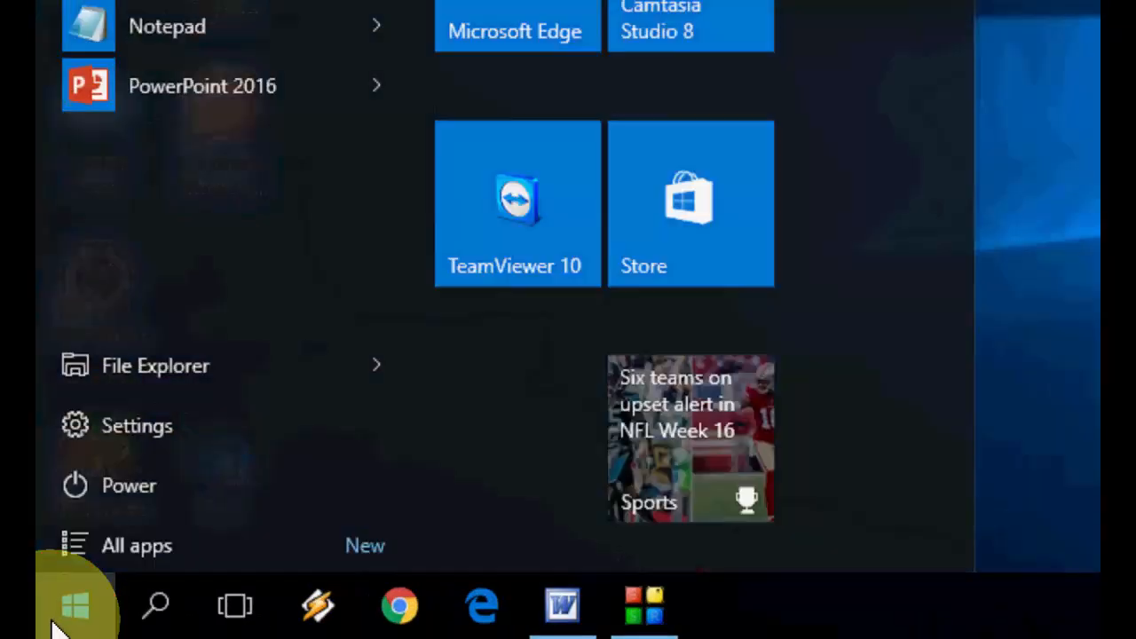
left_click(137, 425)
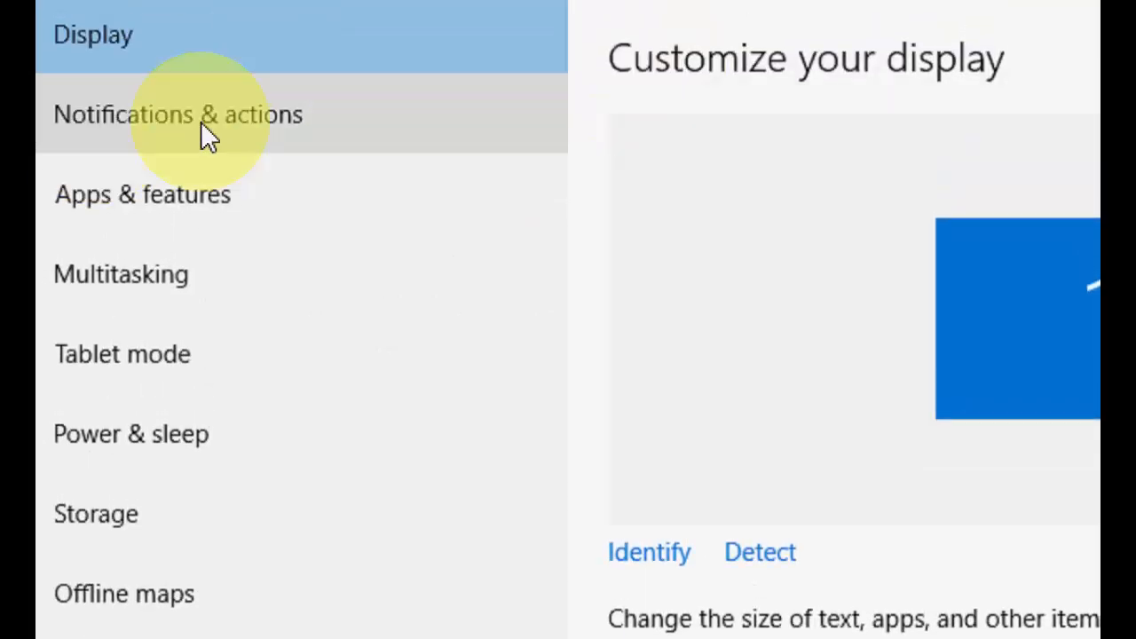
left_click(177, 114)
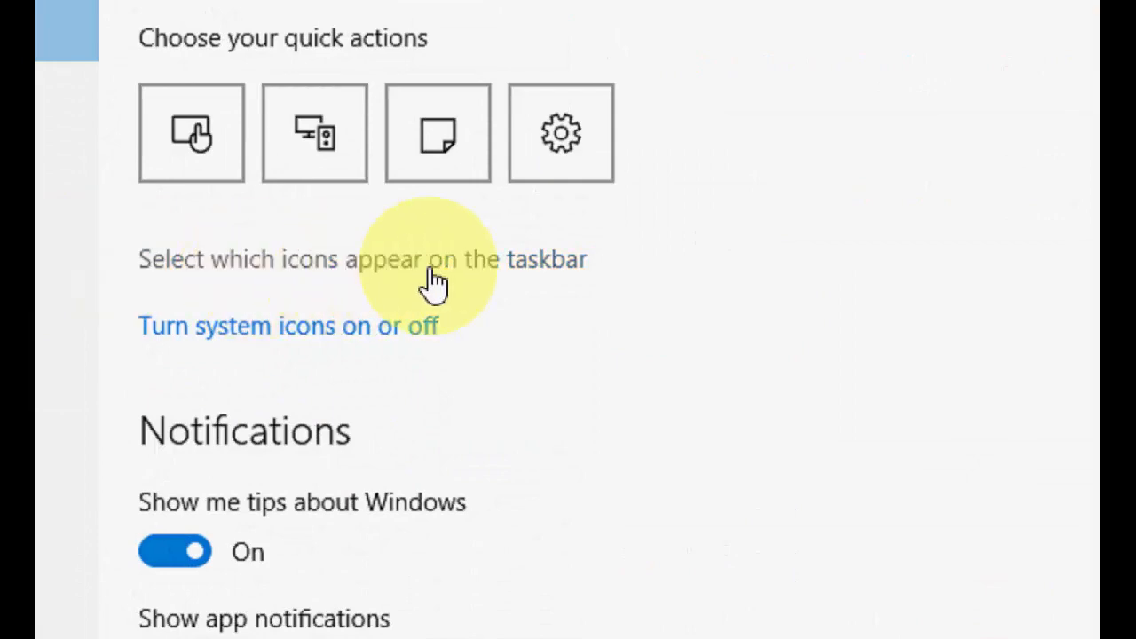
left_click(366, 258)
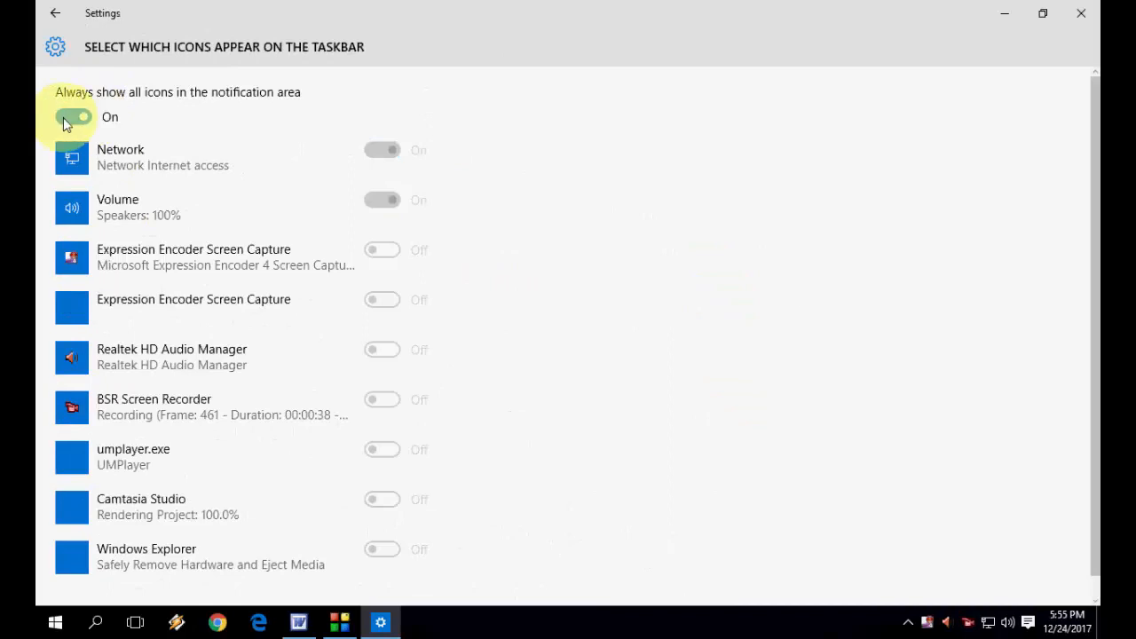
left_click(75, 116)
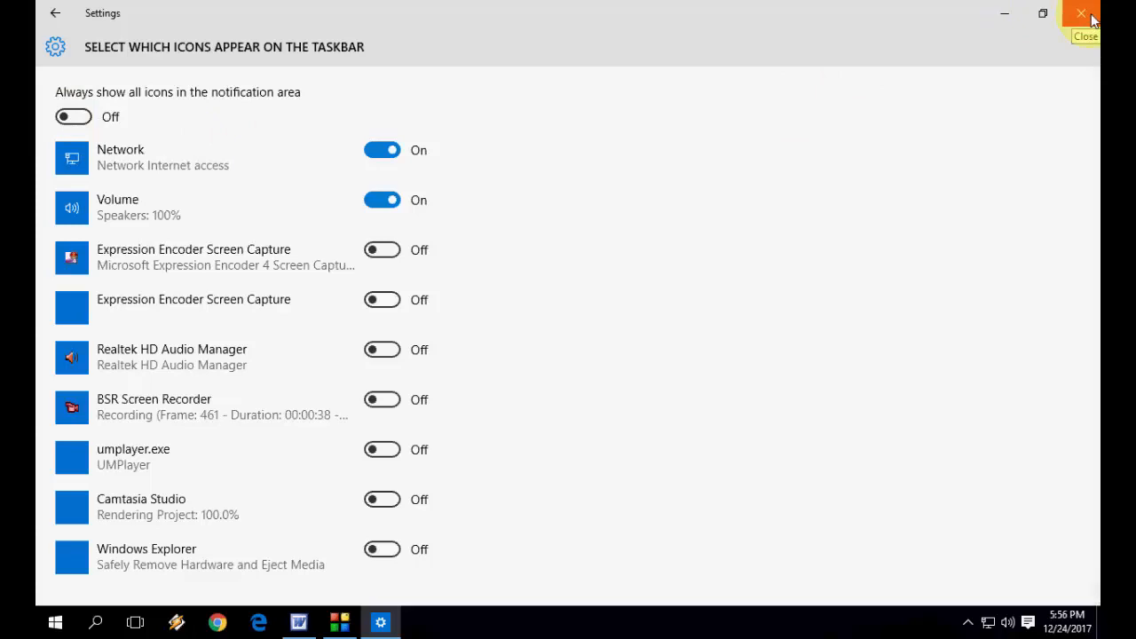
left_click(1082, 14)
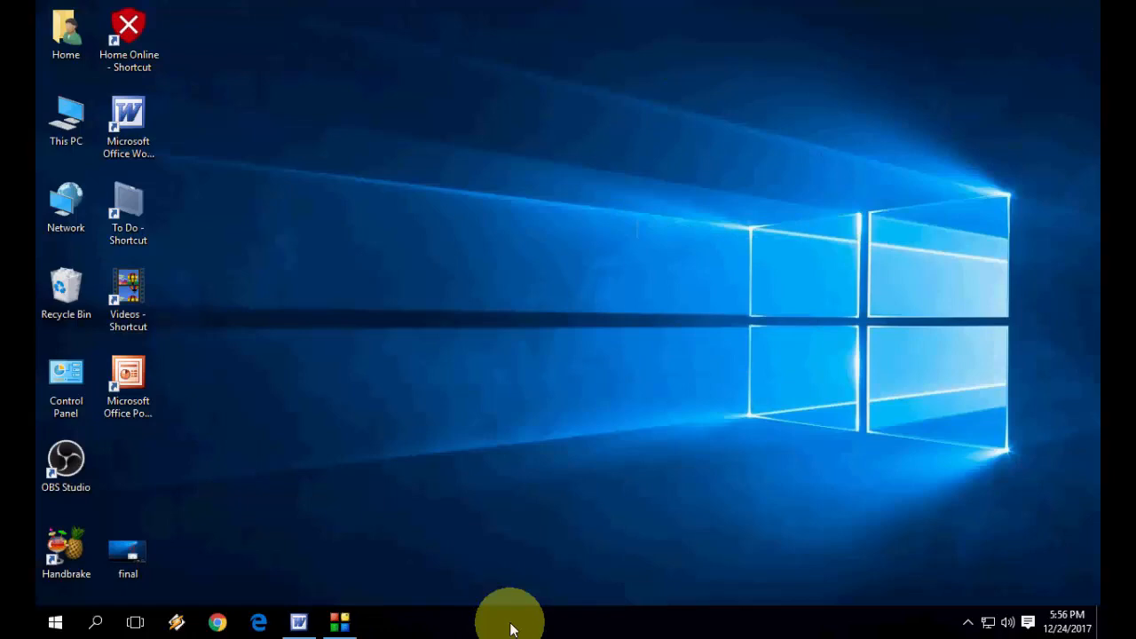
Step: Launch Task Manager from the taskbar and scroll its detailed Processes list to Windows Explorer
right_click(510, 617)
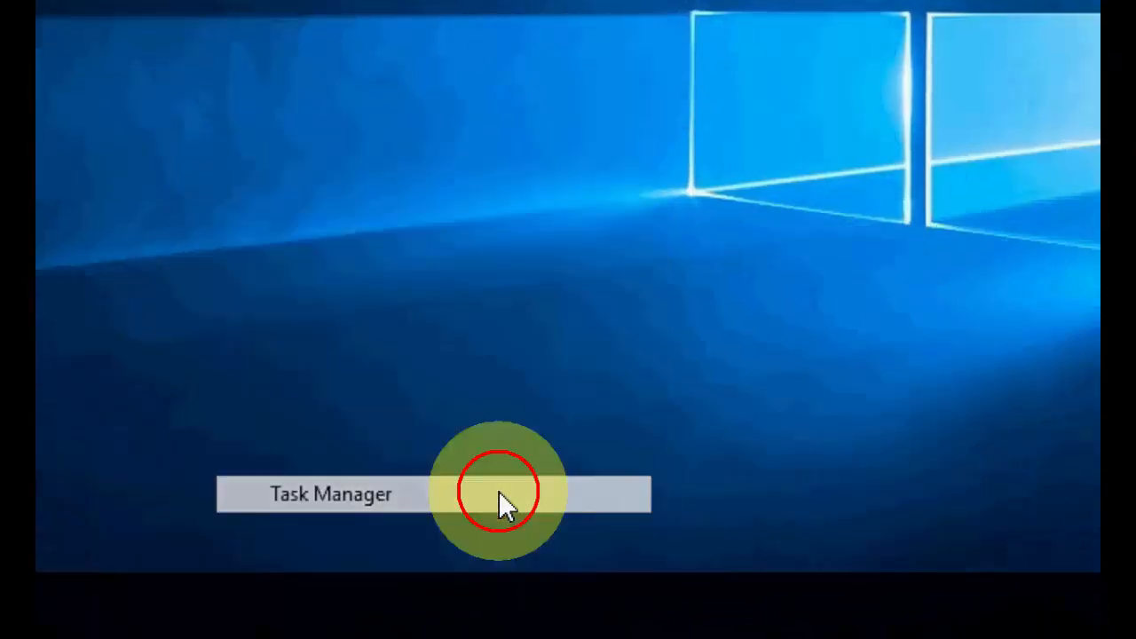
left_click(330, 493)
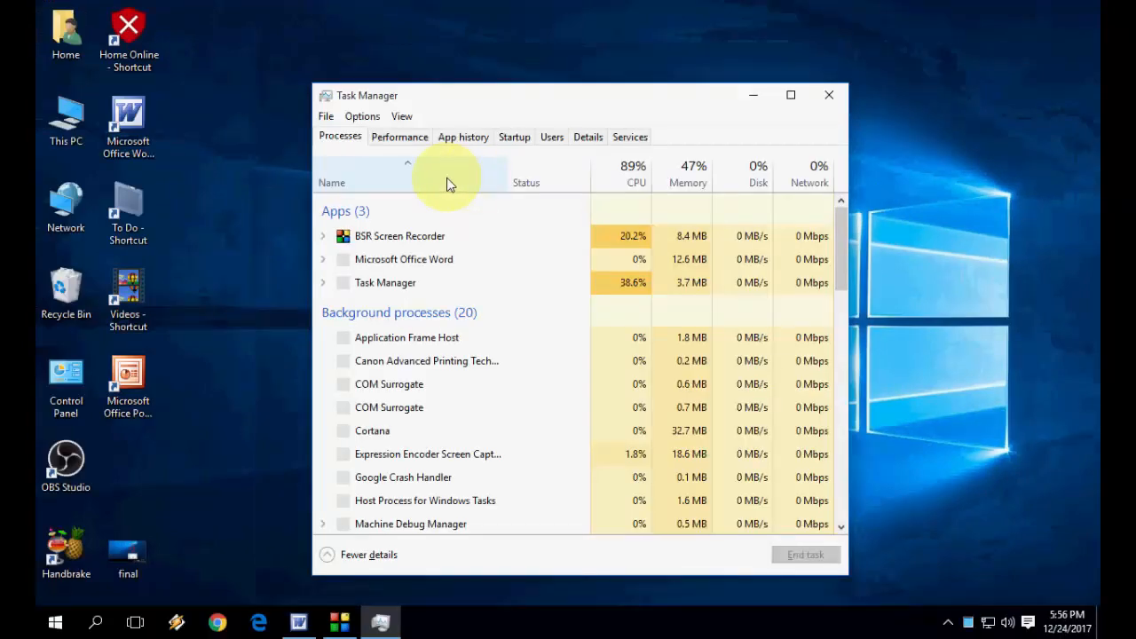
scroll("down", 3)
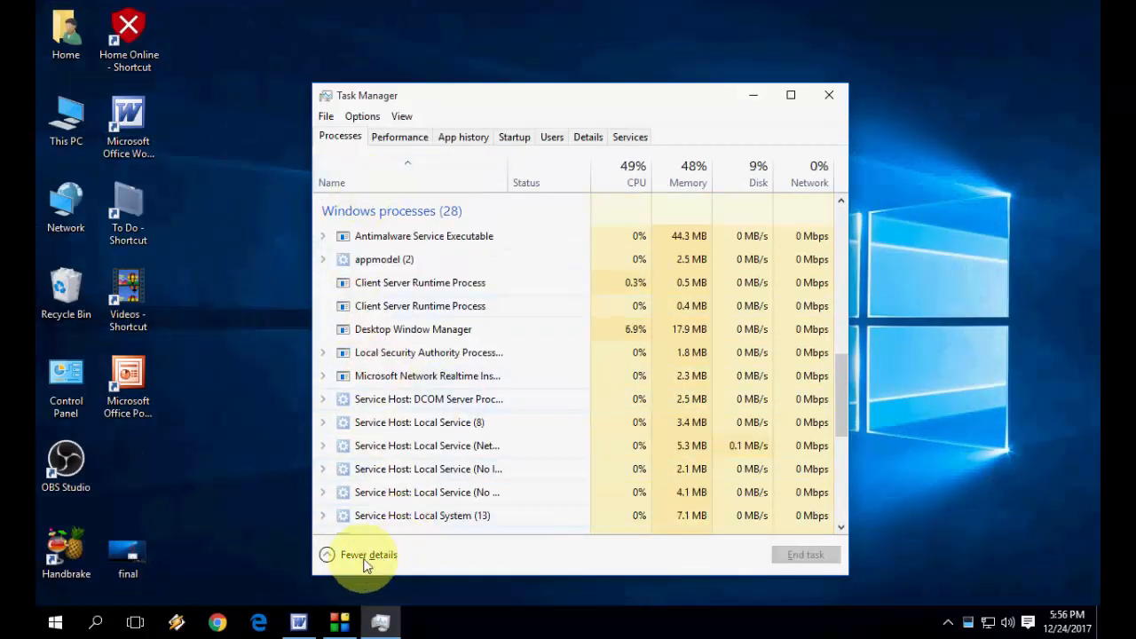
left_click(368, 554)
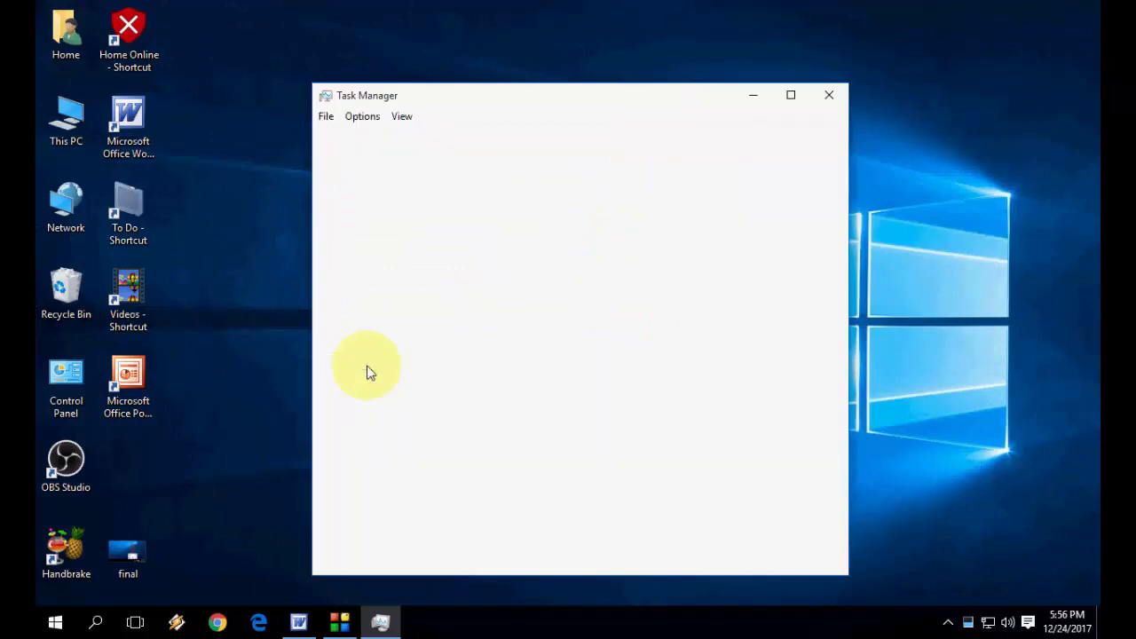
left_click(368, 554)
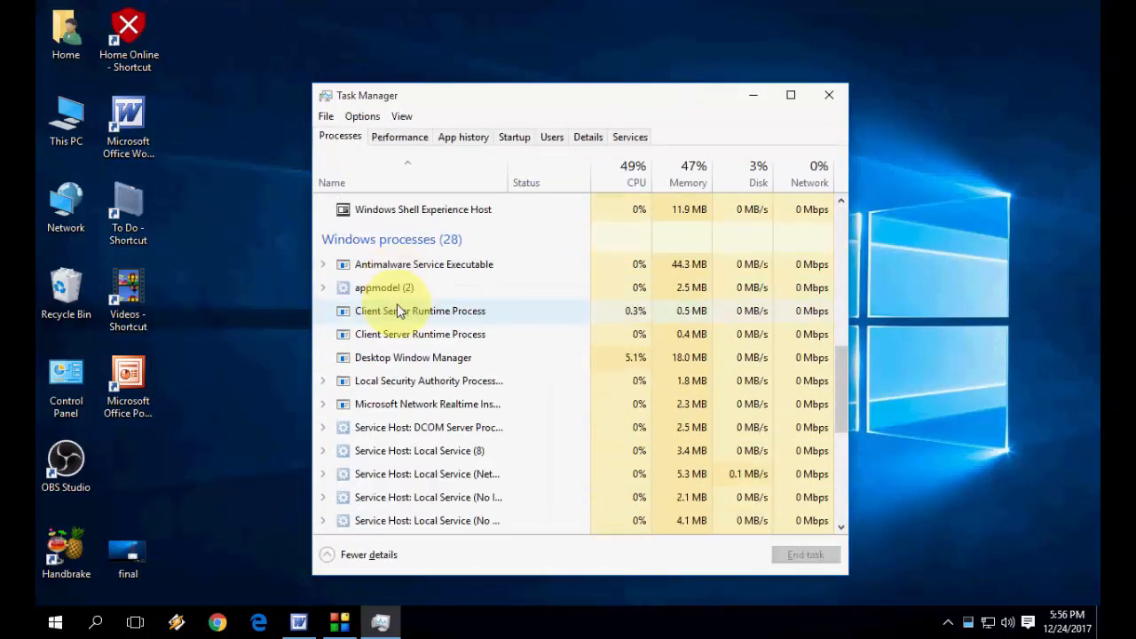
scroll("down", 3)
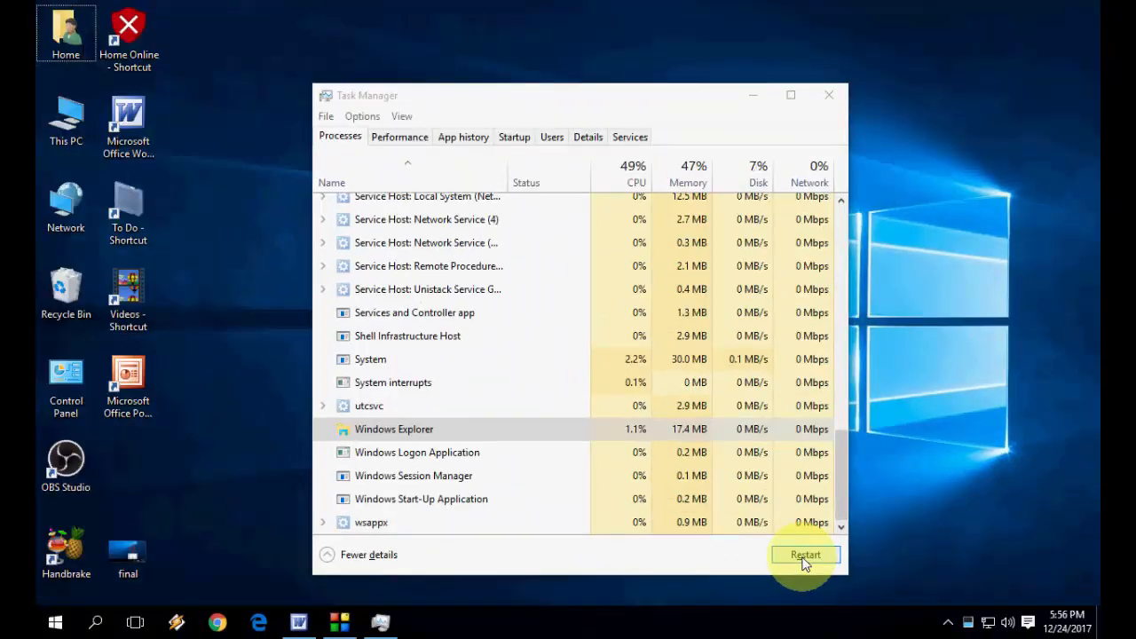
mouse_move(754, 577)
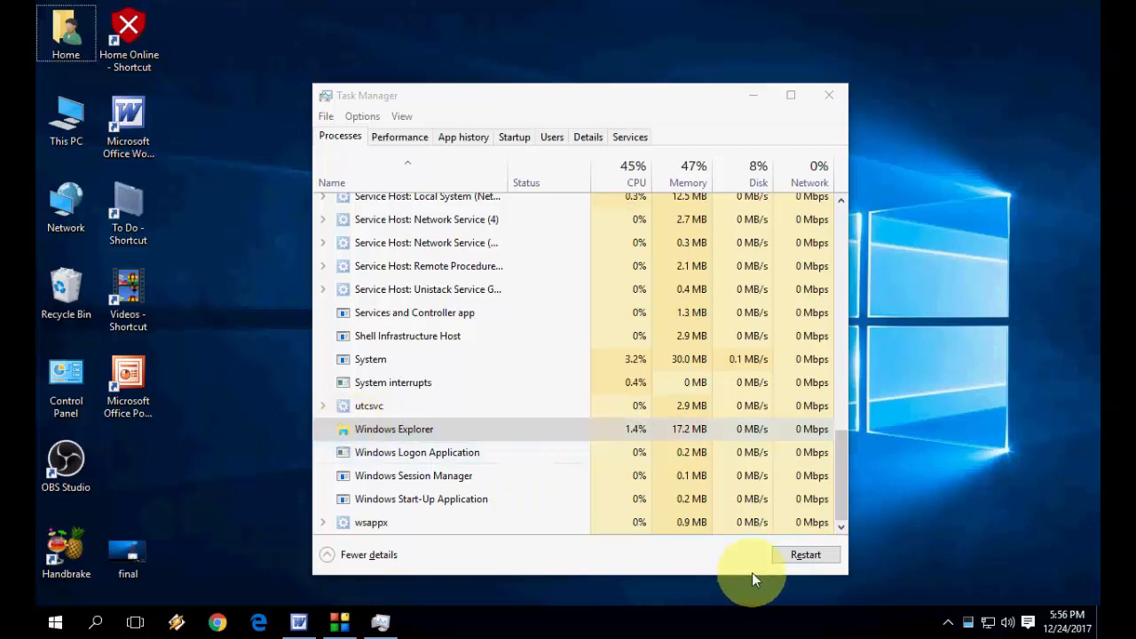
Step: Restart the Windows Explorer process, then refresh the desktop
left_click(804, 554)
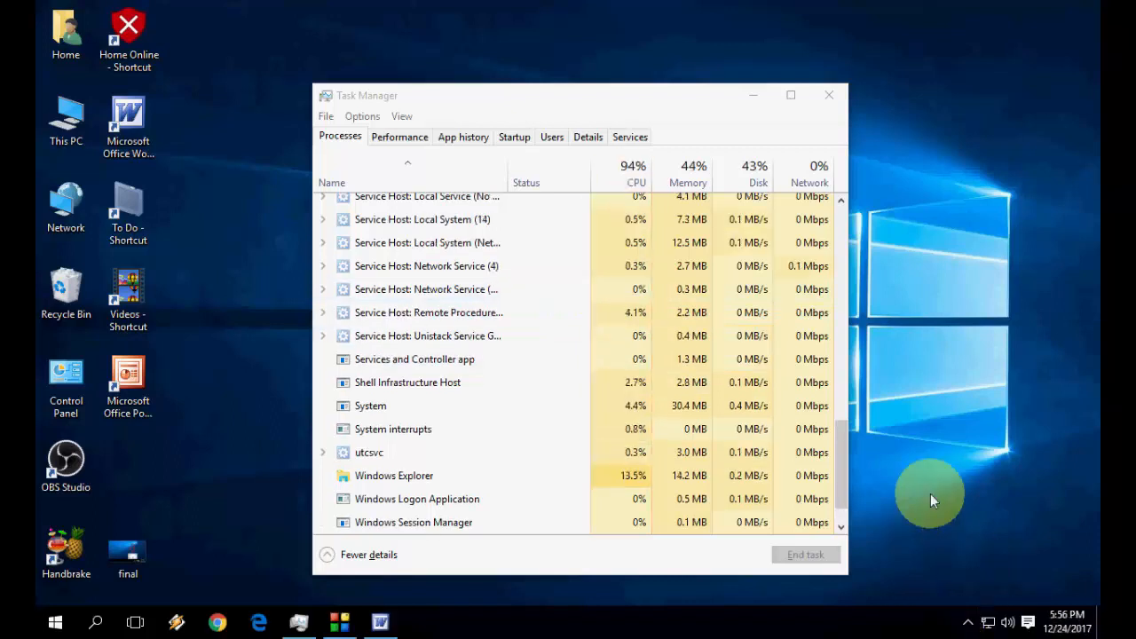
mouse_move(845, 130)
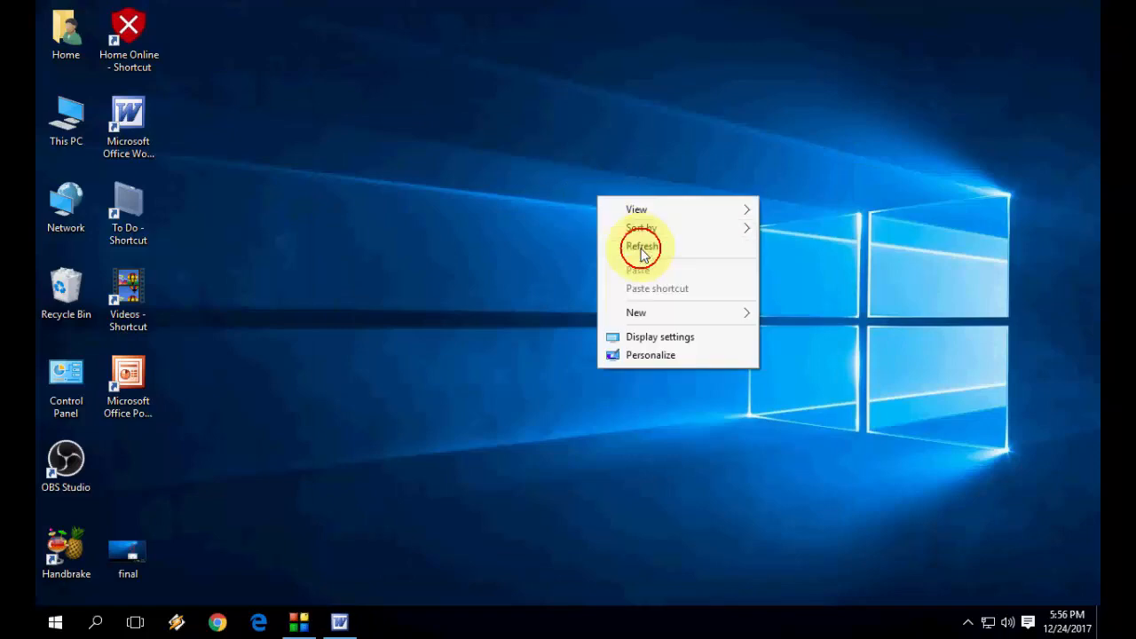
left_click(642, 246)
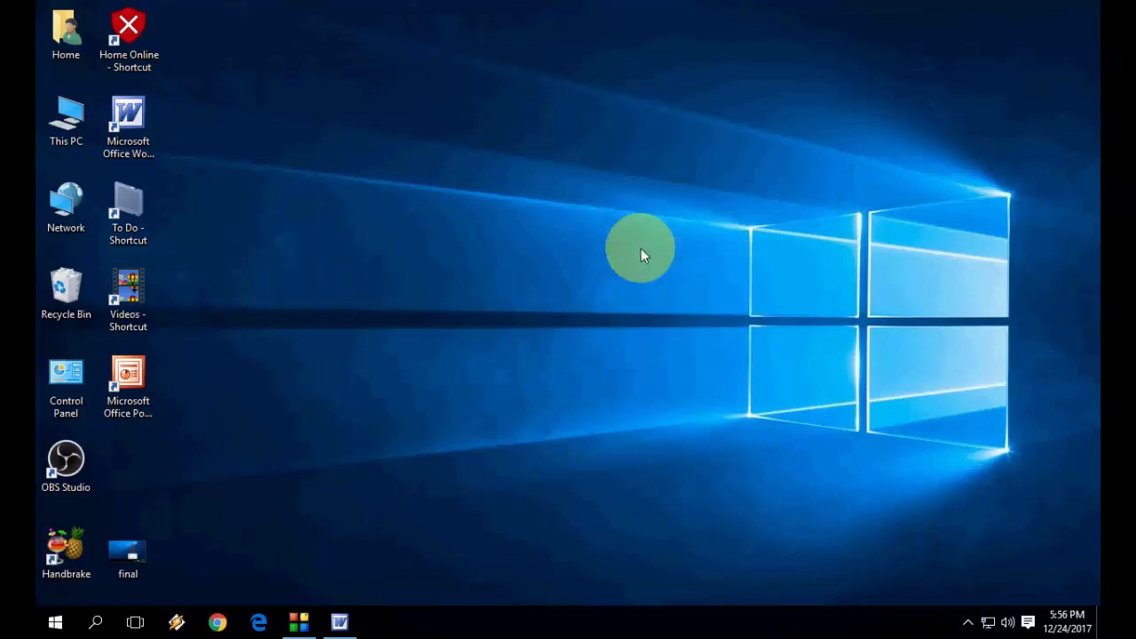